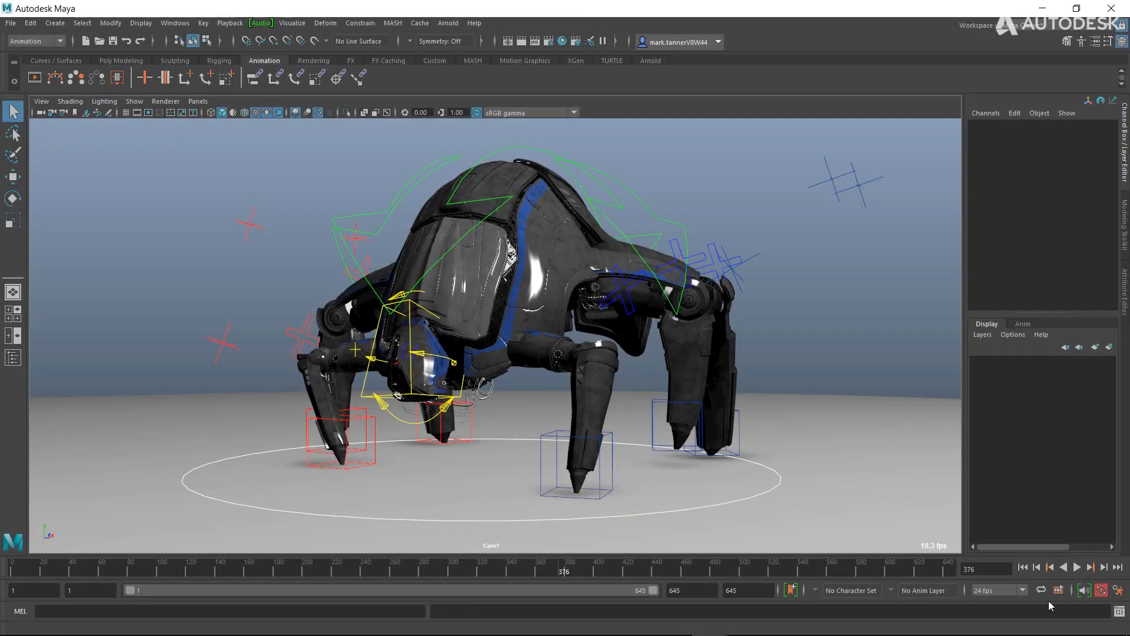
- Play the flea's walk animation from the playback controls, then stop it mid-loop
left_click(1090, 566)
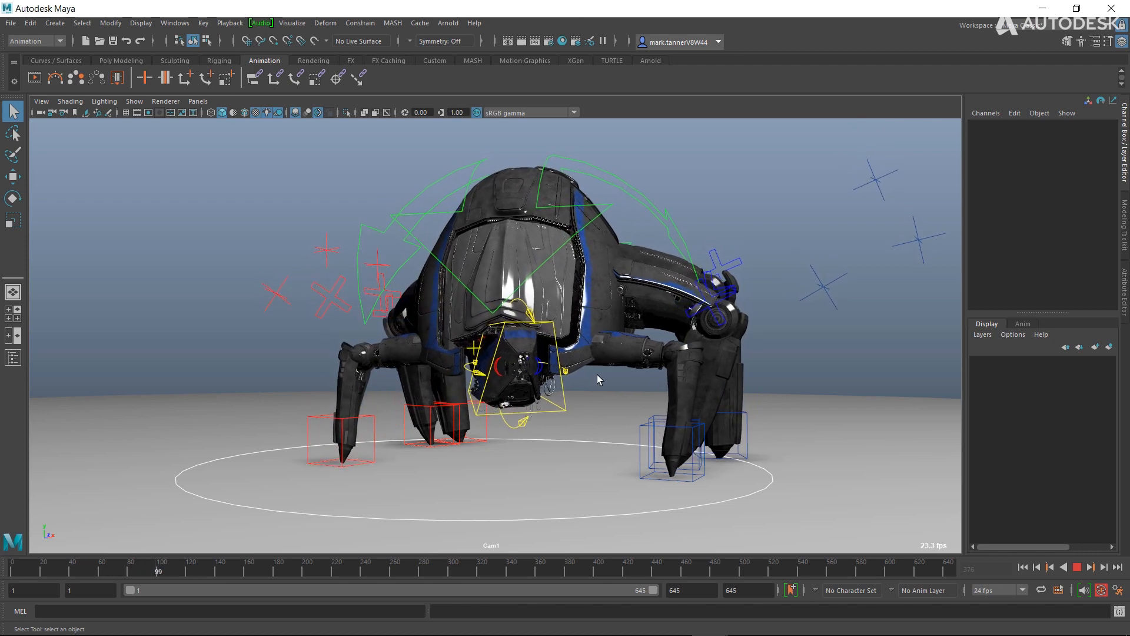
left_click(1074, 566)
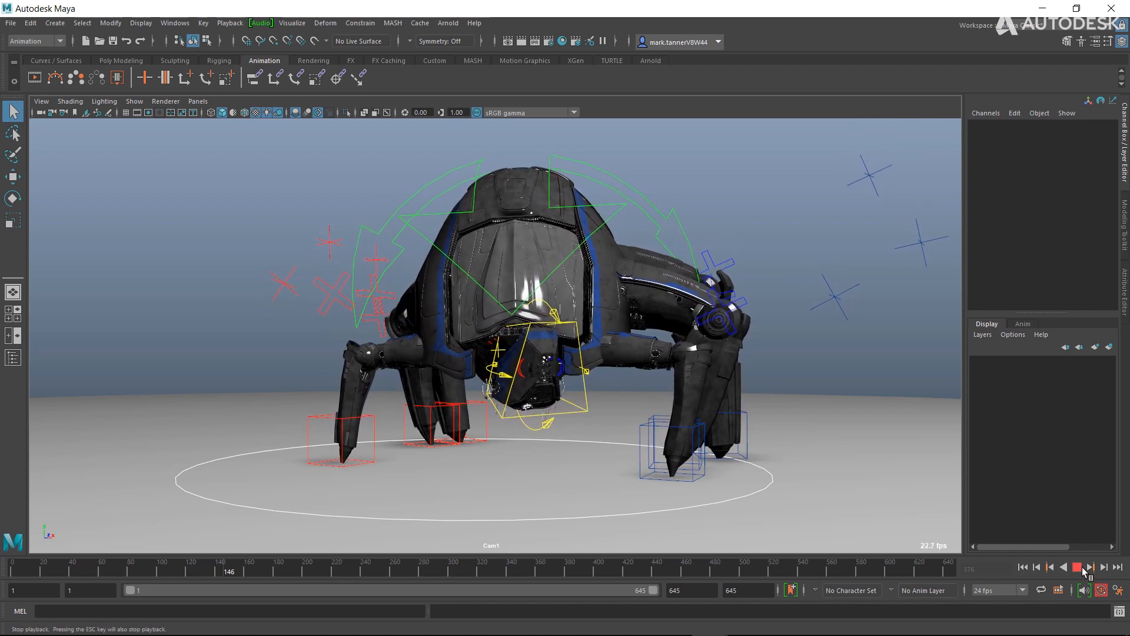
left_click(134, 102)
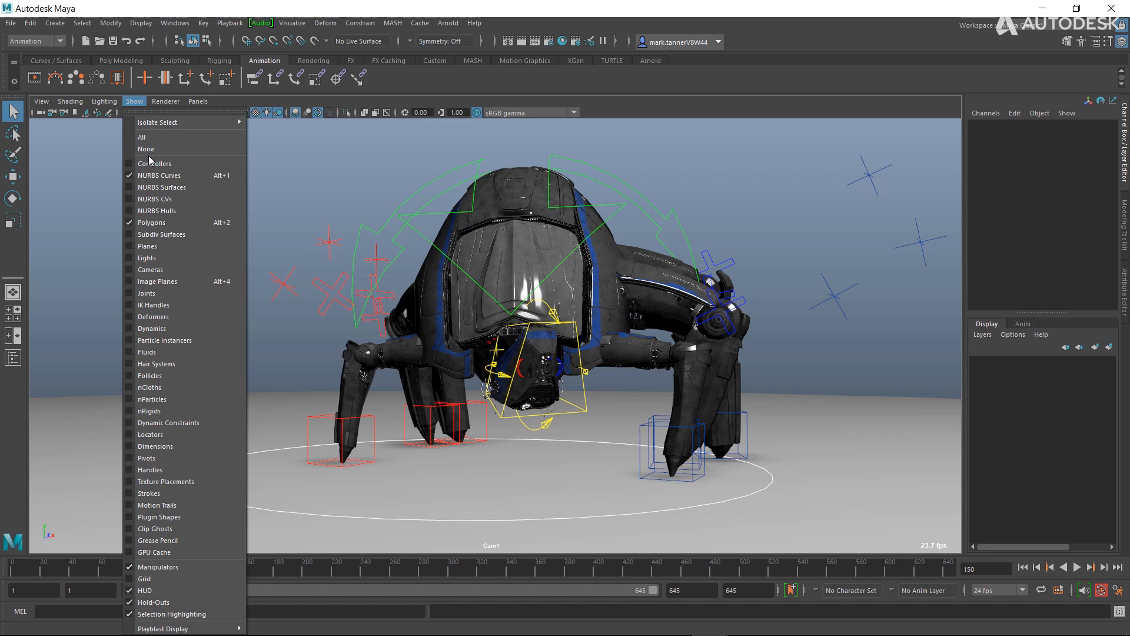
left_click(146, 150)
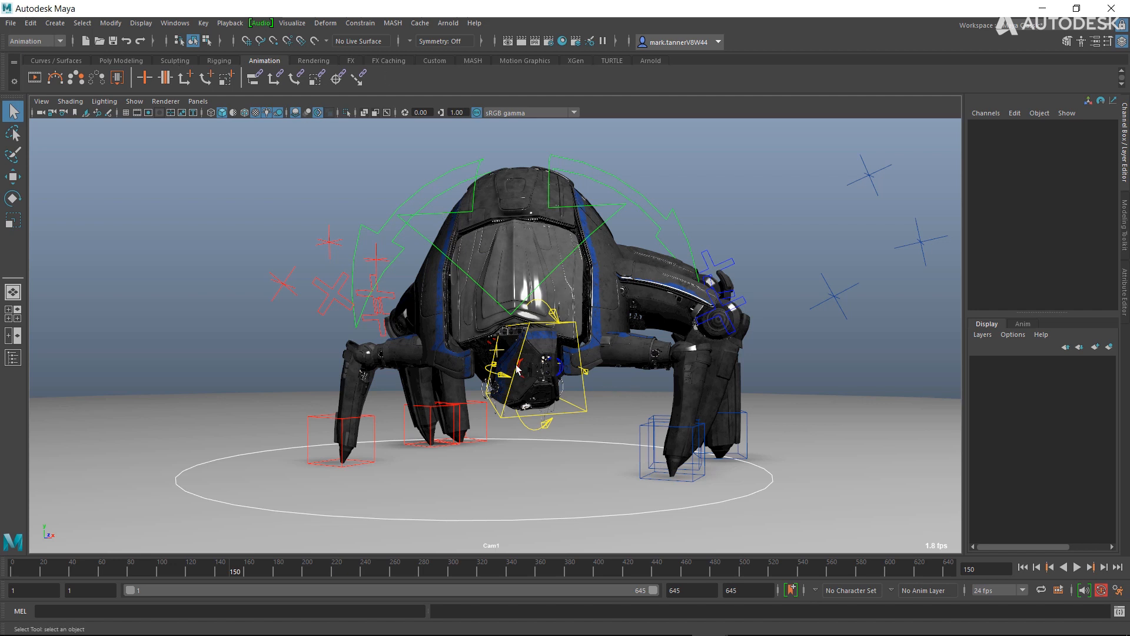
mouse_move(421, 316)
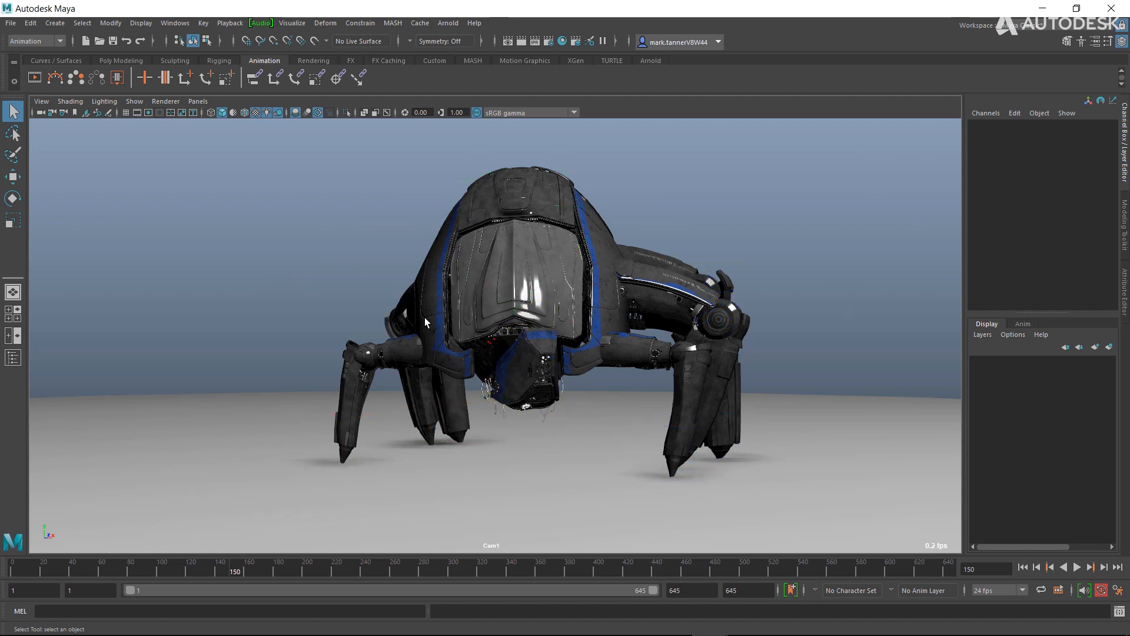
left_click(526, 339)
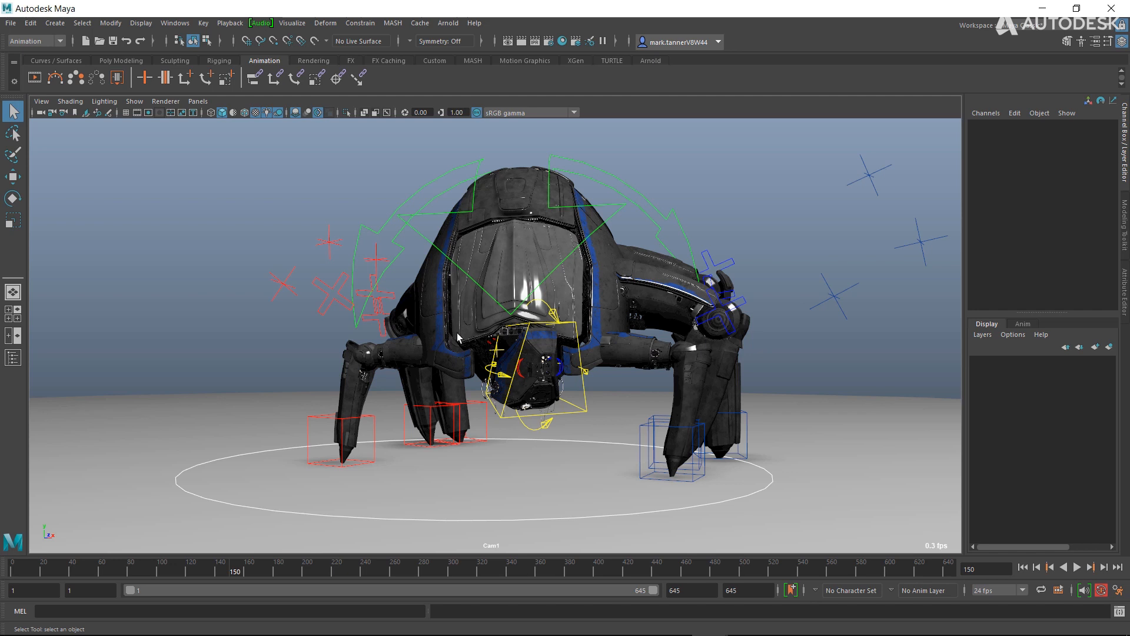
mouse_move(238, 260)
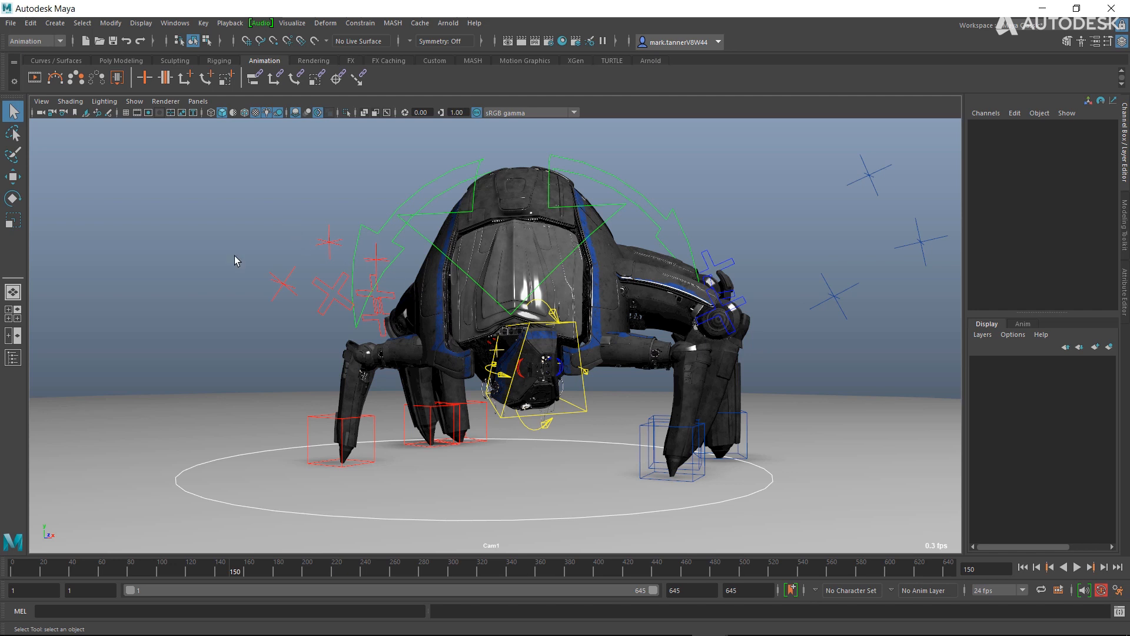
mouse_move(241, 260)
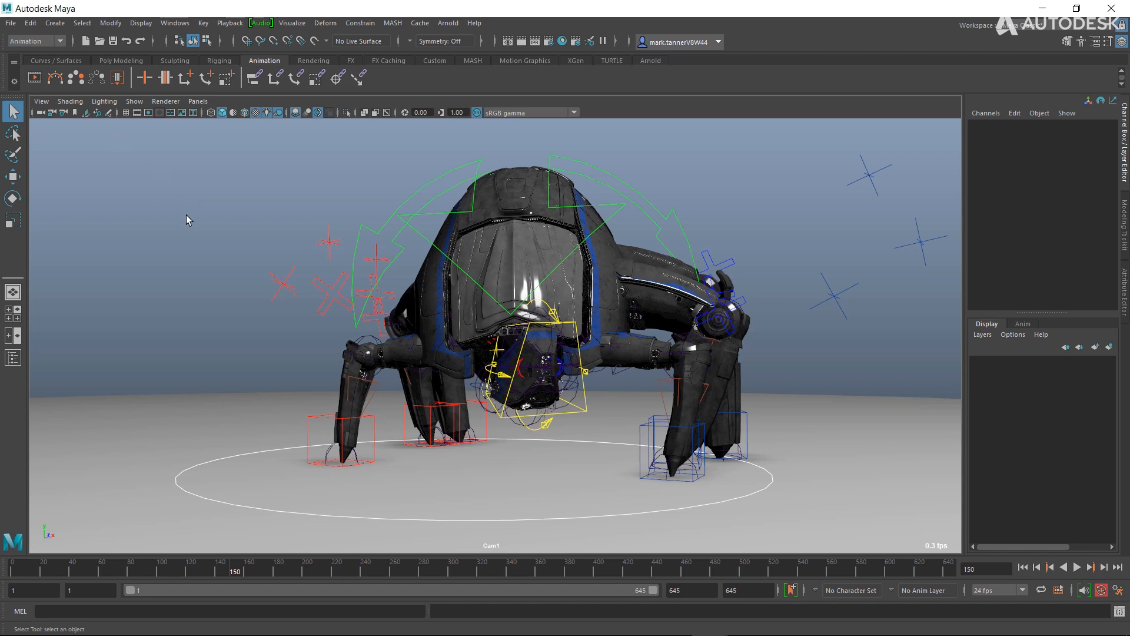
mouse_move(374, 272)
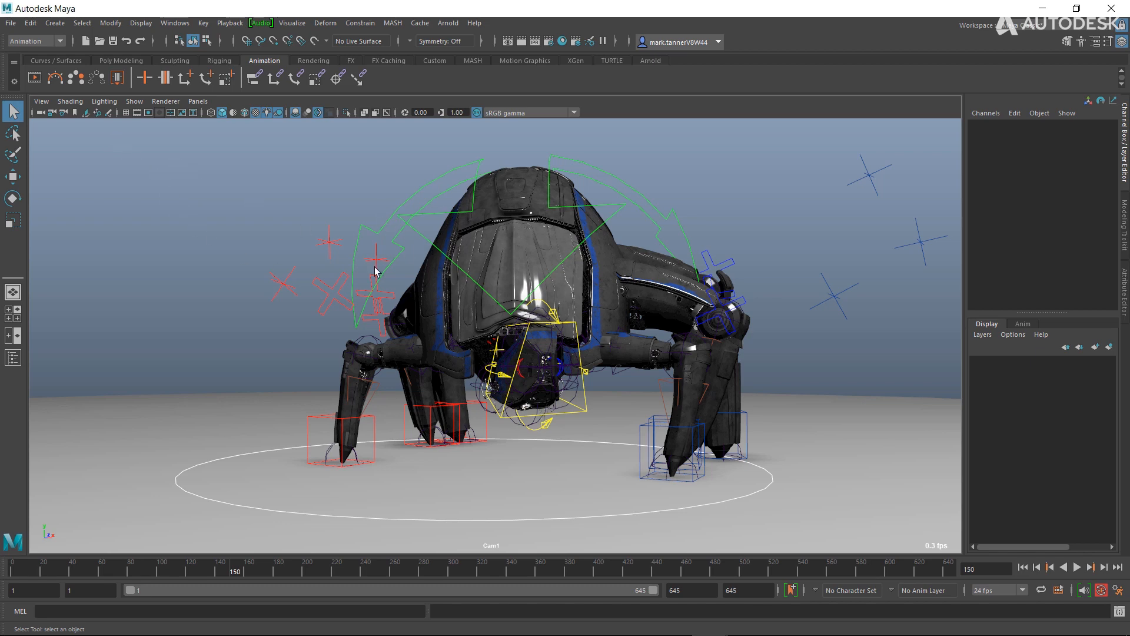